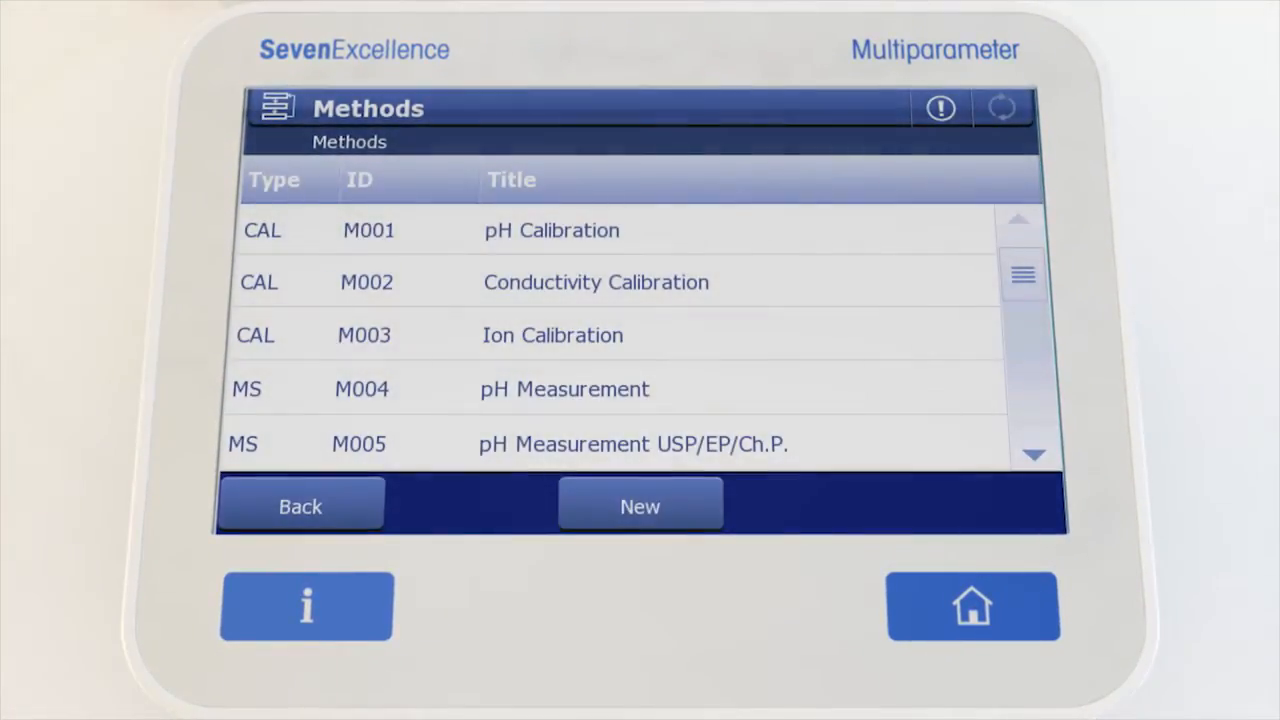
- Begin a new method so its description can be entered as SOP 75
click(640, 504)
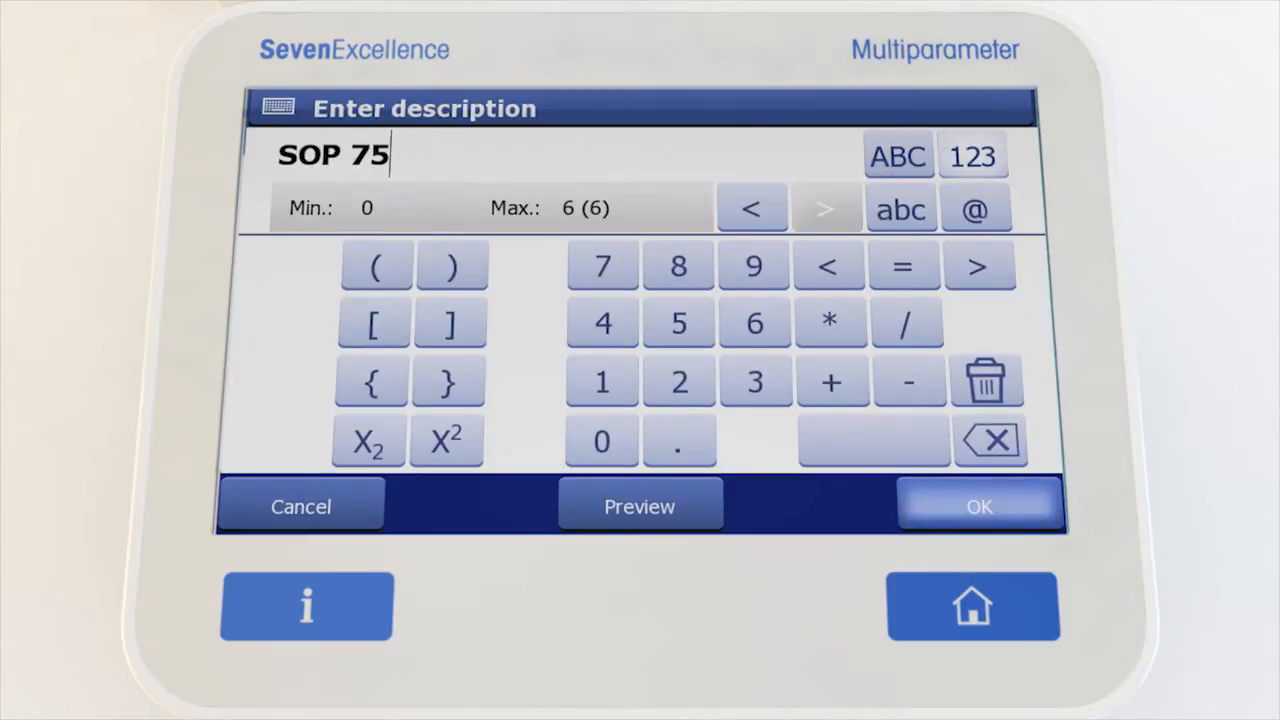
click(978, 504)
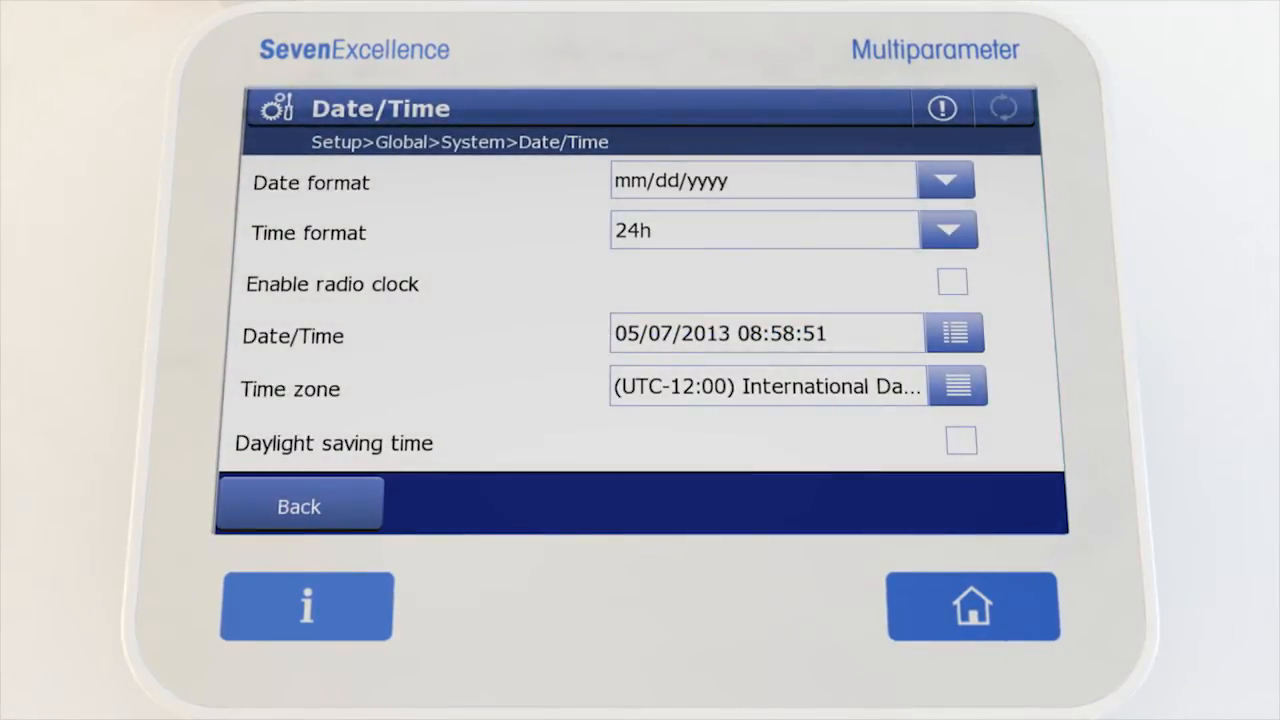
- Enable the radio clock and select Frankfurt (D) as the time signal sender
click(952, 282)
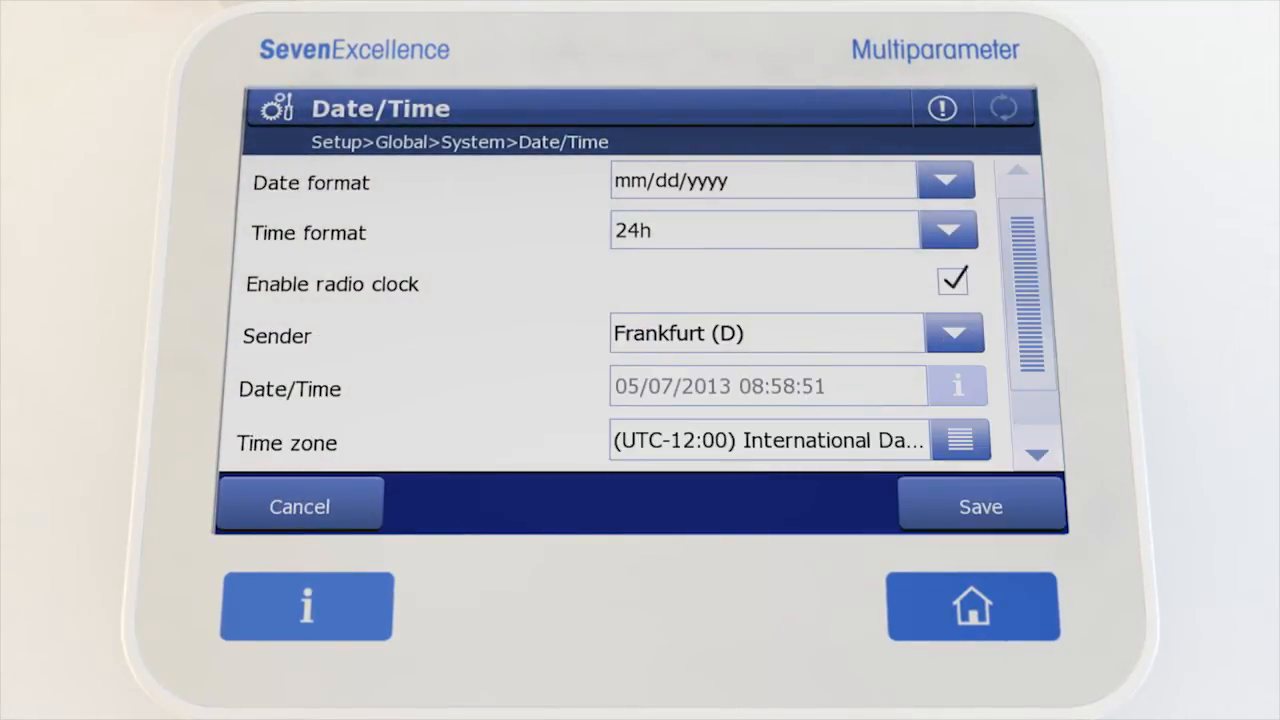
click(954, 332)
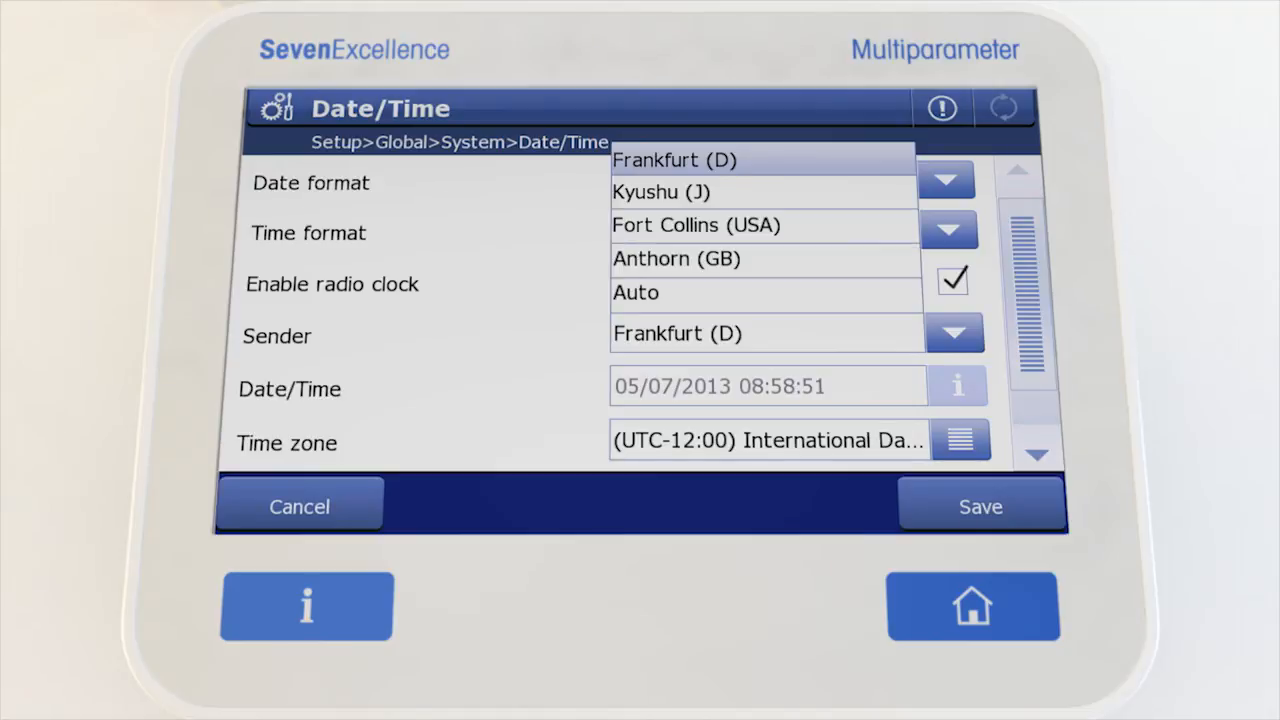
click(636, 292)
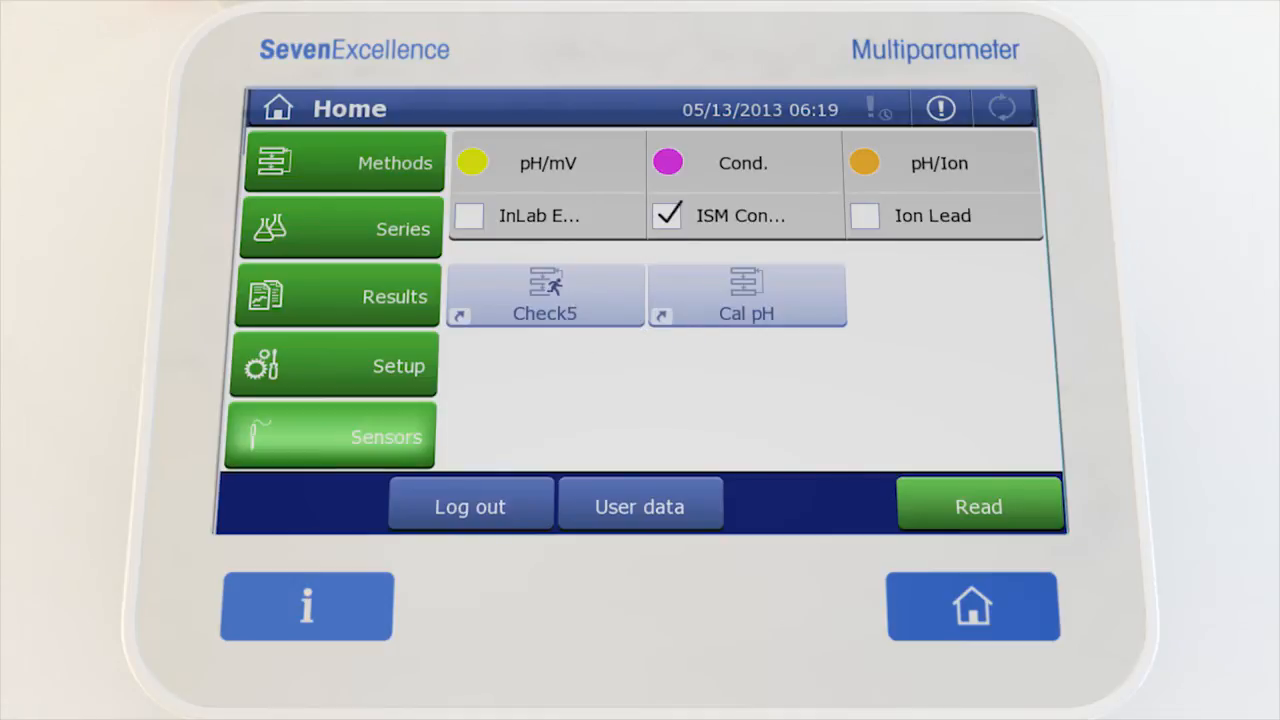
- Show the Sensors list with Ion Lead, ISM Conductivity and MTTempSensor from Home
click(330, 436)
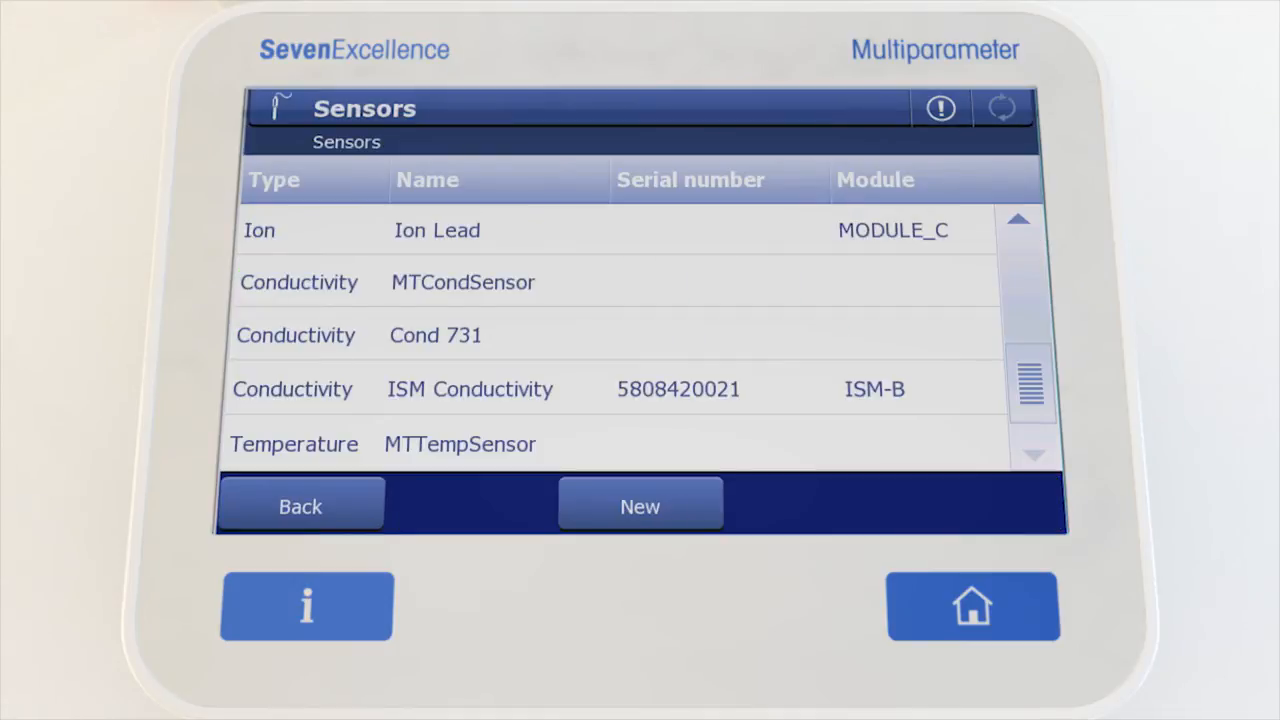